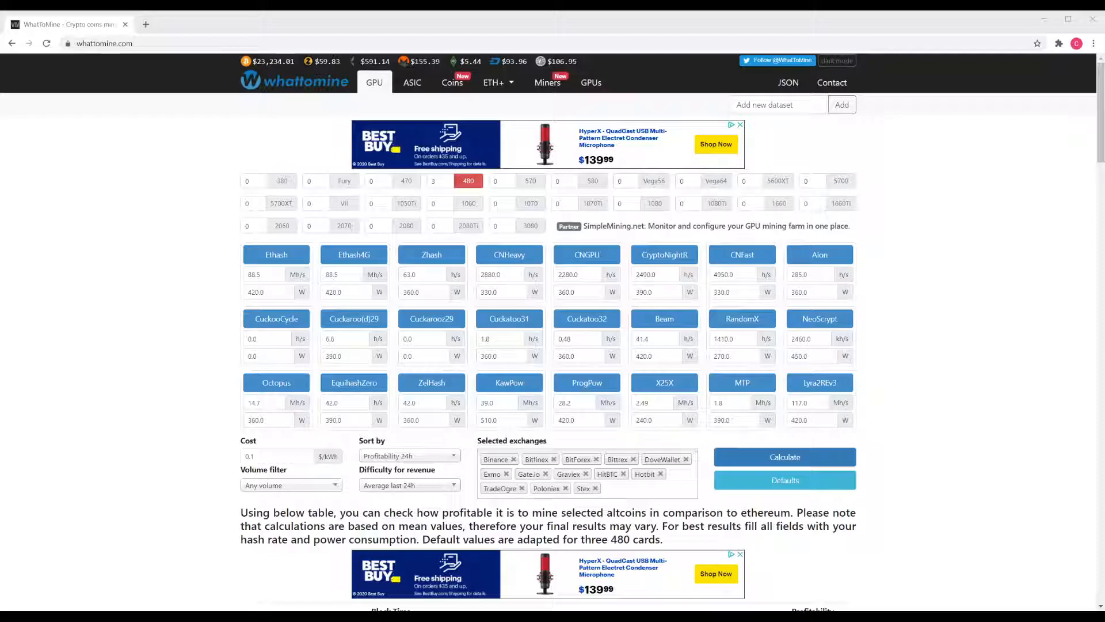
# Step: Switch from the calculator to the GPU profitability ranking listing cards by revenue and profit
pyautogui.click(590, 83)
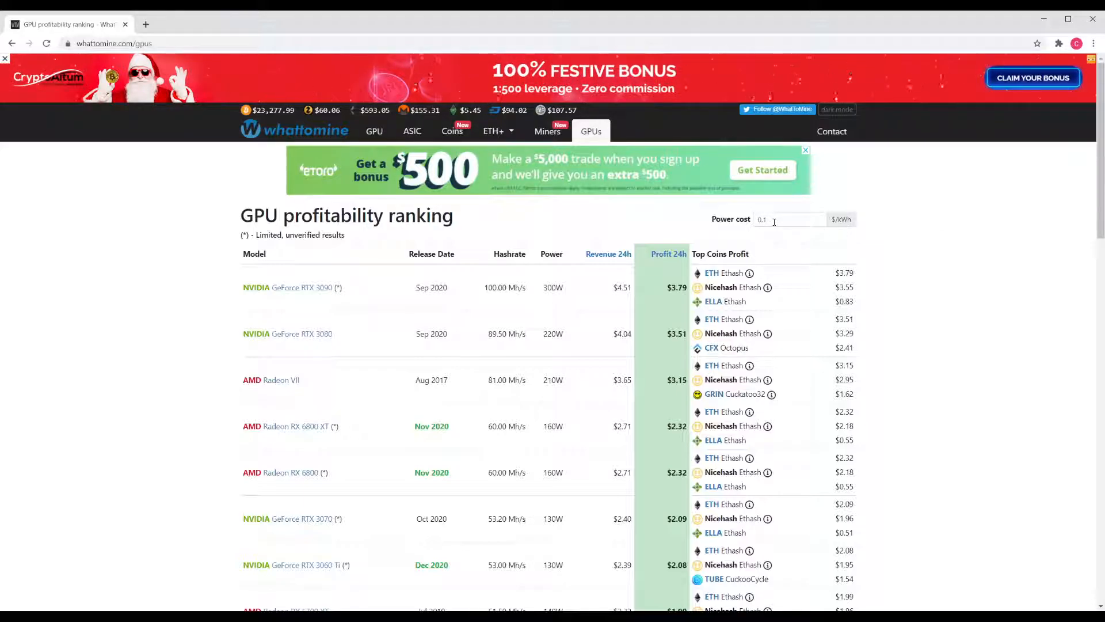
# Step: Change the ranking's power cost from 0.1 to 0.13 $/kWh
pyautogui.click(790, 218)
pyautogui.write('0.13')
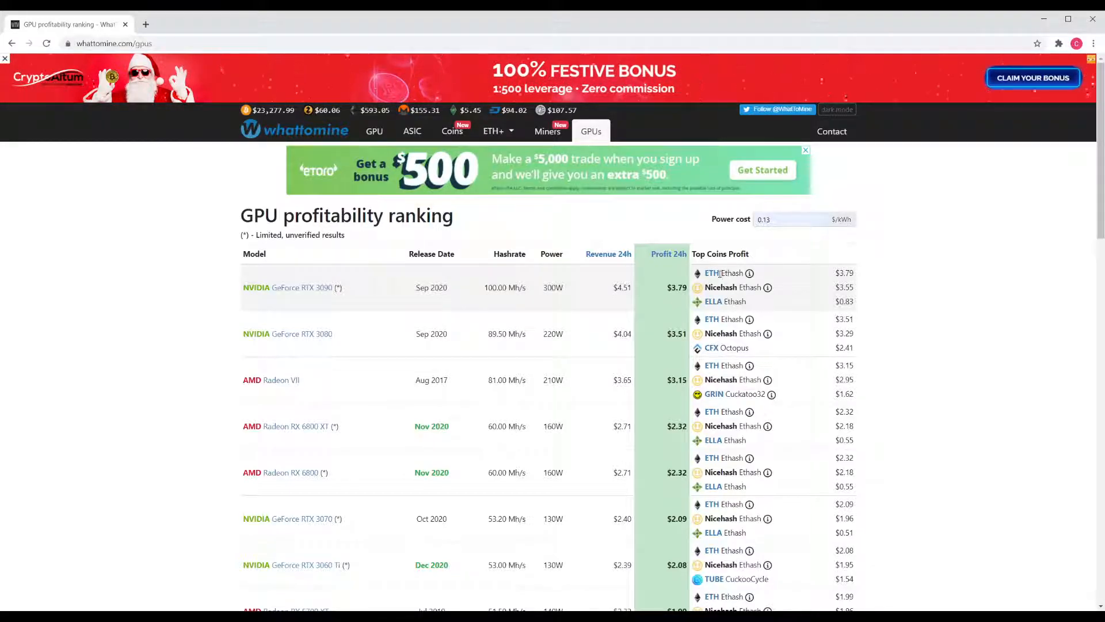
pyautogui.moveTo(634, 224)
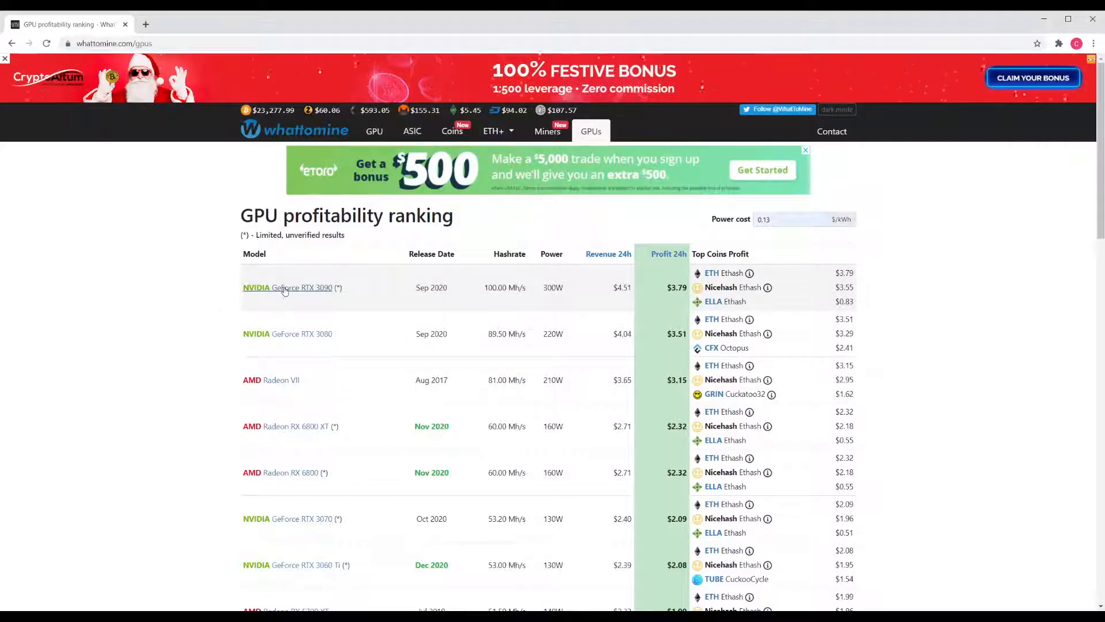
pyautogui.moveTo(199, 397)
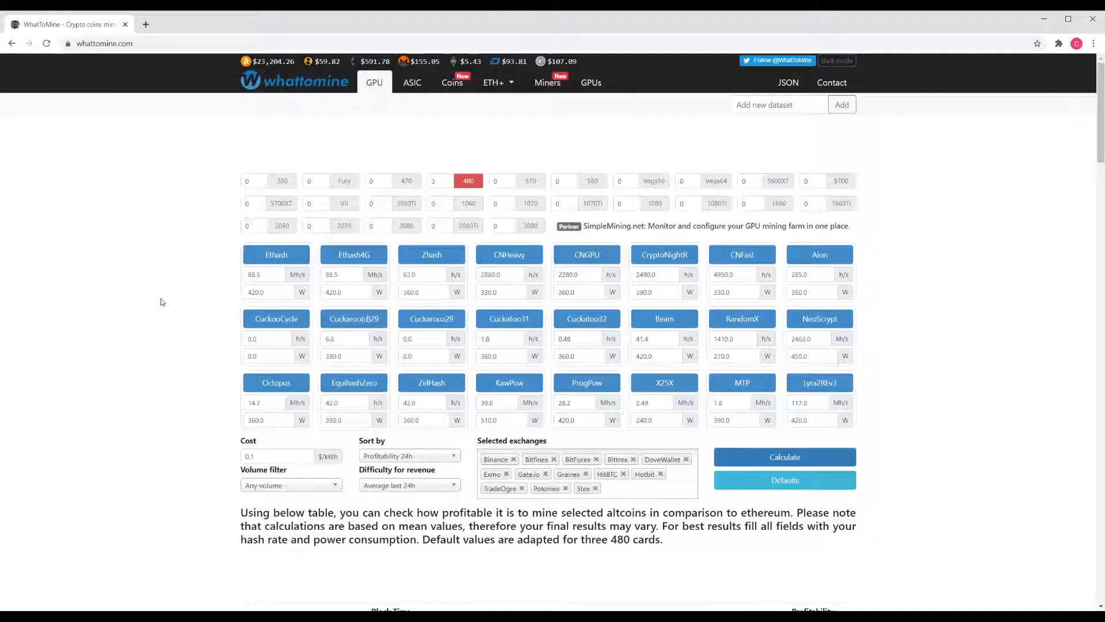
pyautogui.moveTo(167, 258)
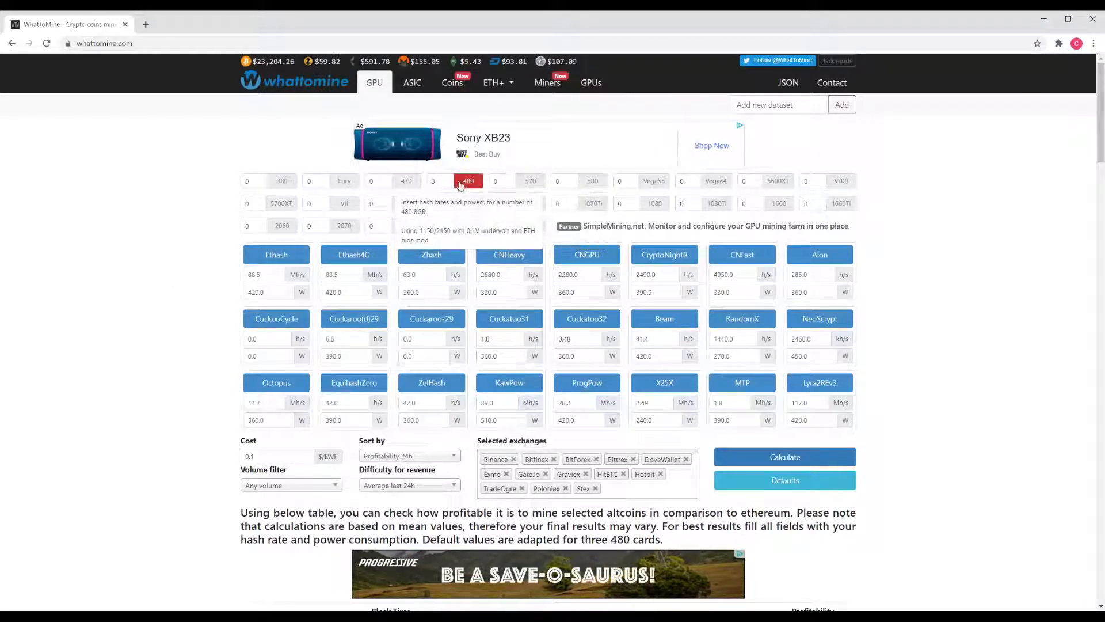
# Step: Drop the default 480 cards for three 1080 Ti cards and set electricity cost to 0.13 $/kWh
pyautogui.click(784, 480)
pyautogui.write('3')
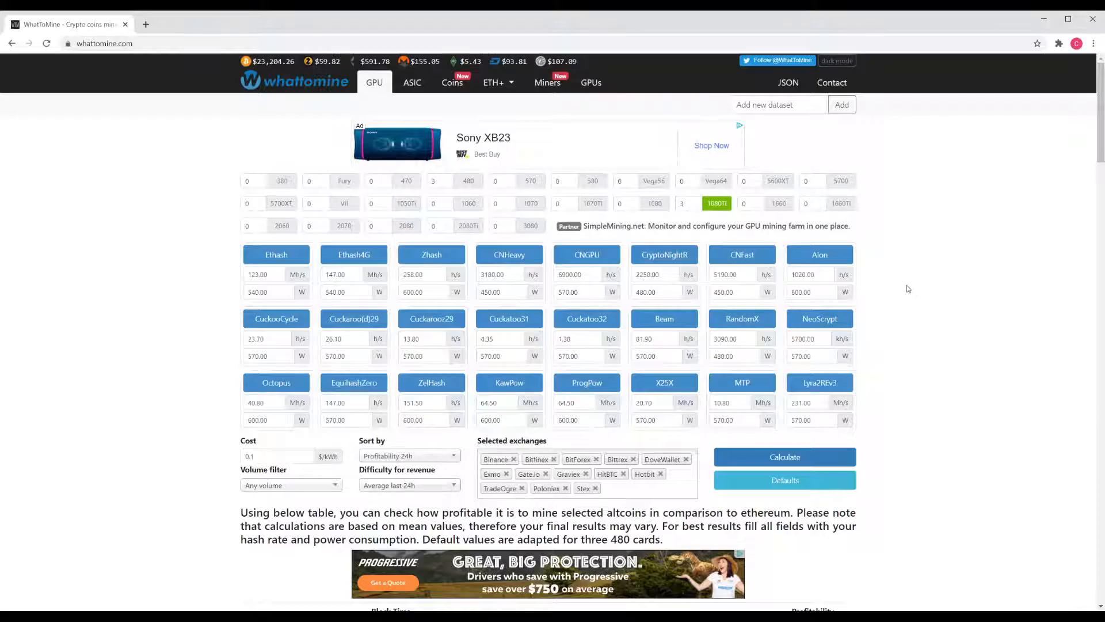
pyautogui.click(277, 456)
pyautogui.write('3')
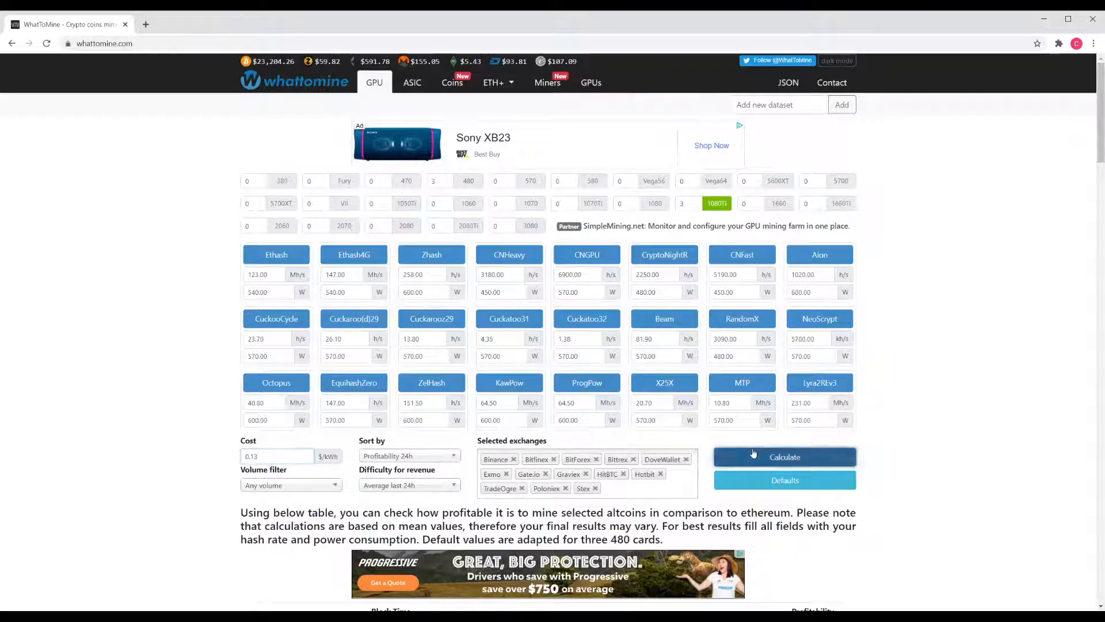
# Step: Calculate profitability and review the coin table, where Ethereum ranks top for the three 1080 Ti cards
pyautogui.click(784, 453)
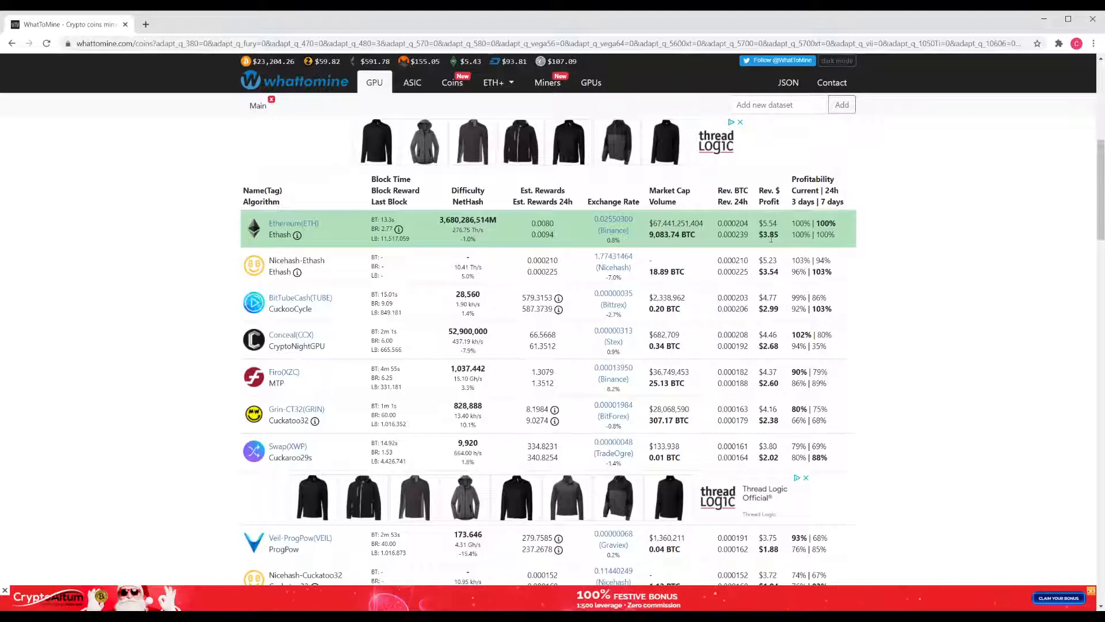
pyautogui.scroll(-3)
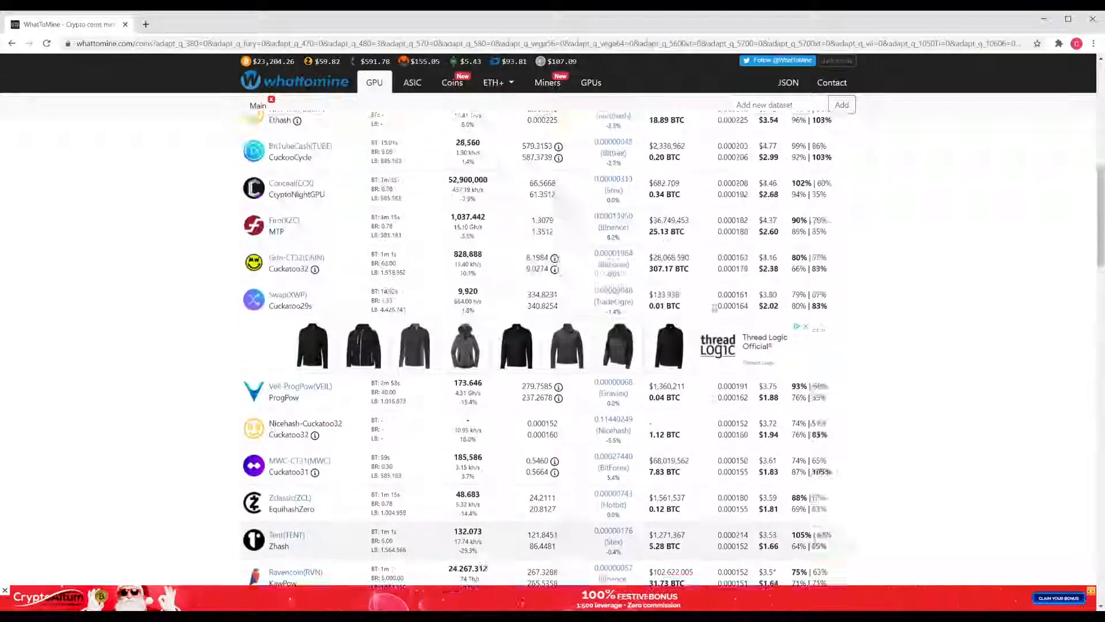
pyautogui.scroll(-3)
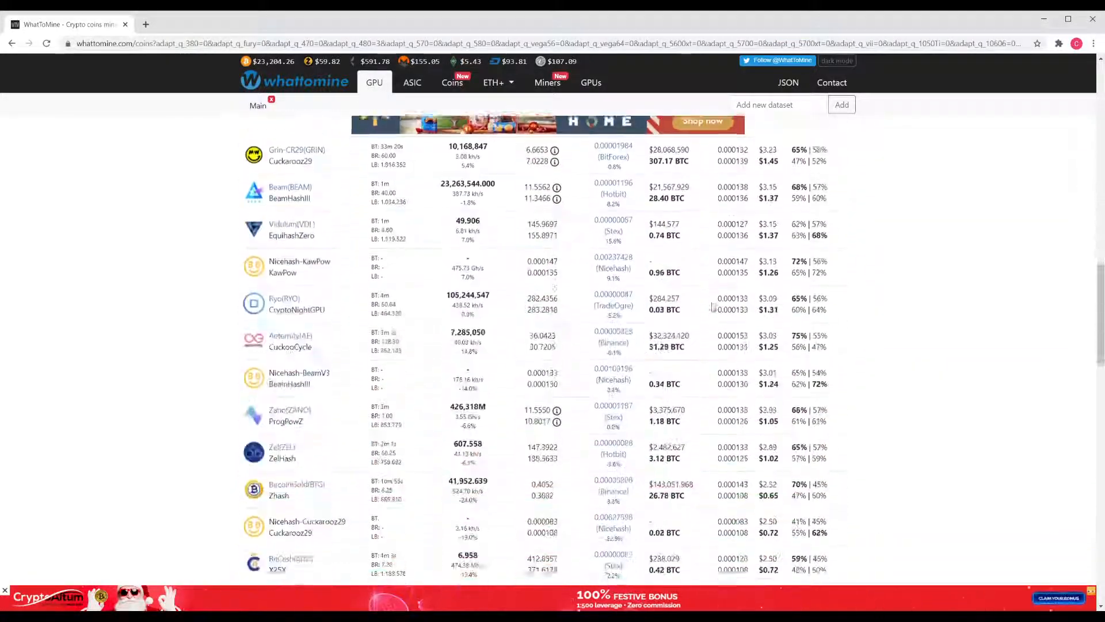
pyautogui.scroll(-3)
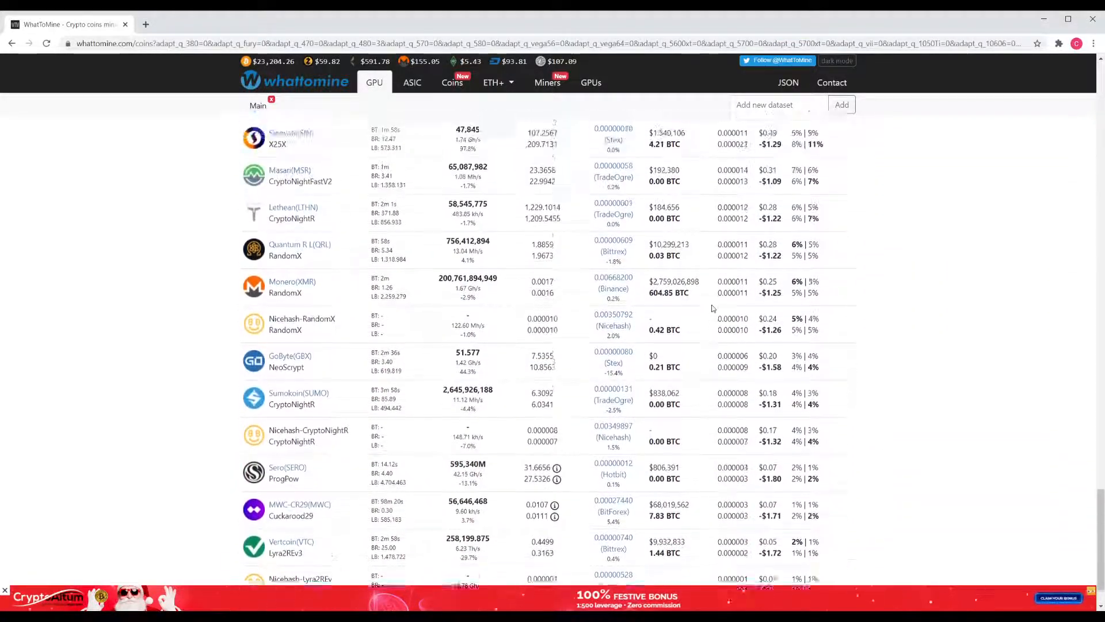
pyautogui.scroll(3)
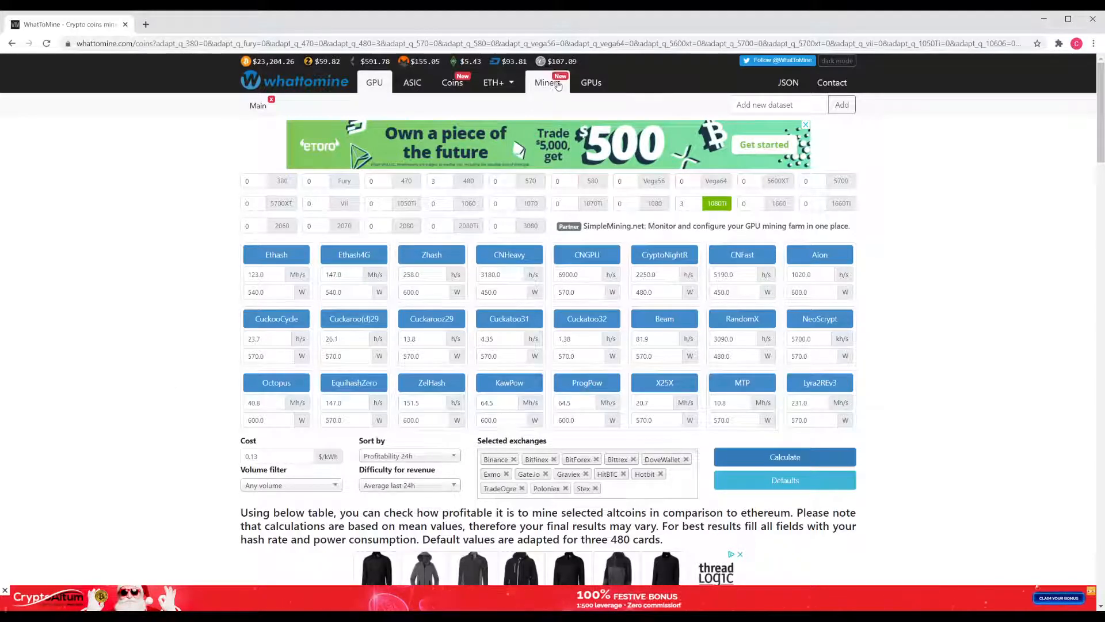
# Step: Glance at the ASIC miner ranking, then return to the GPU ranking led by the RTX 3090
pyautogui.click(548, 83)
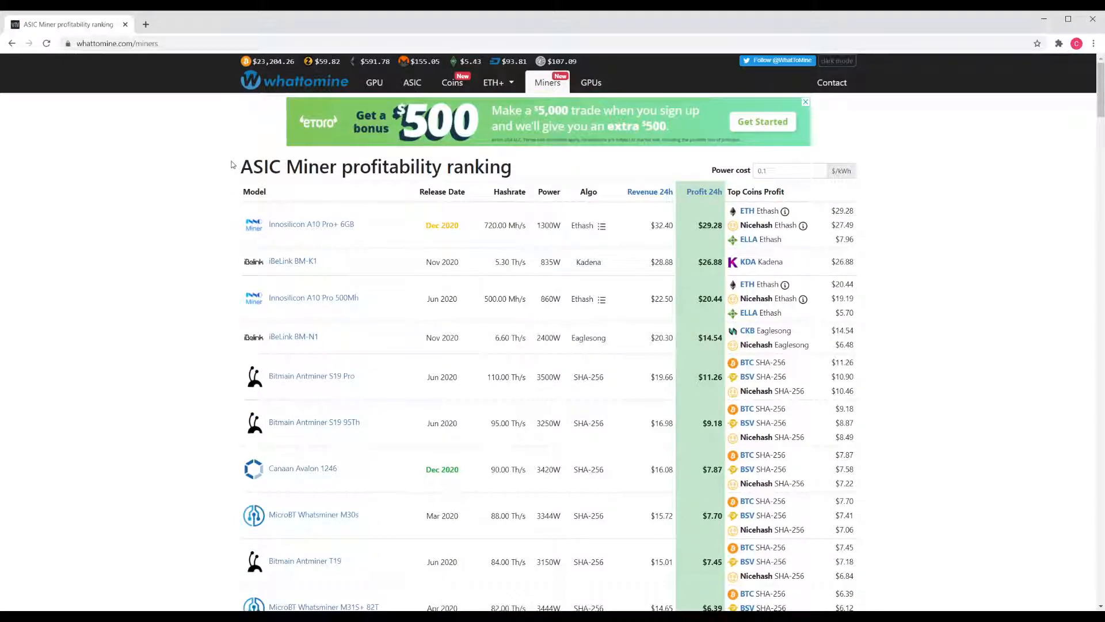
pyautogui.click(590, 83)
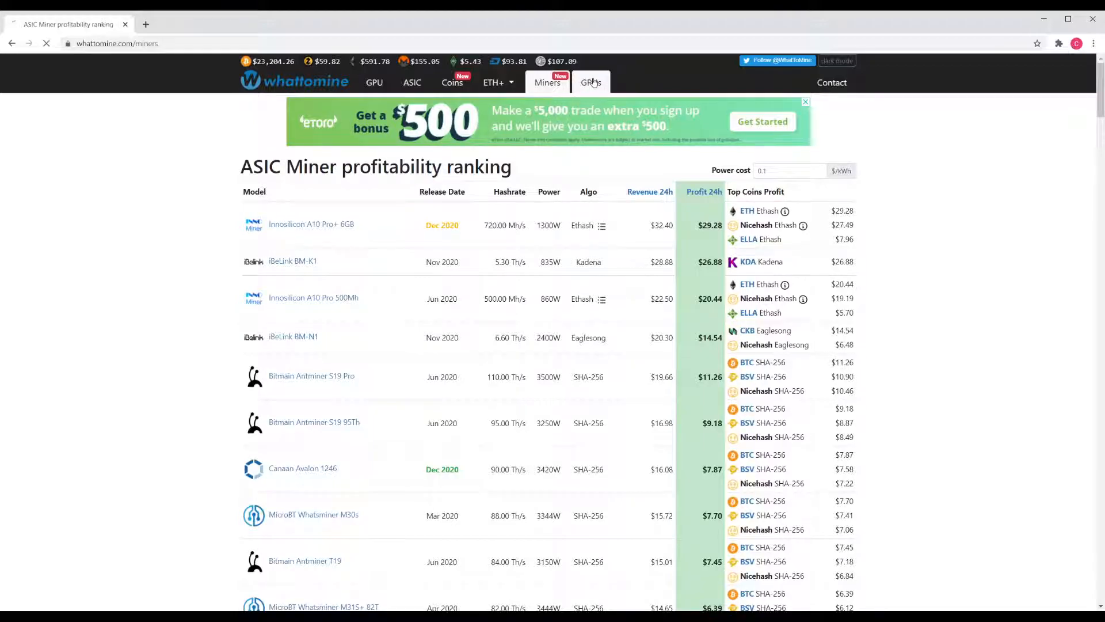
pyautogui.click(590, 83)
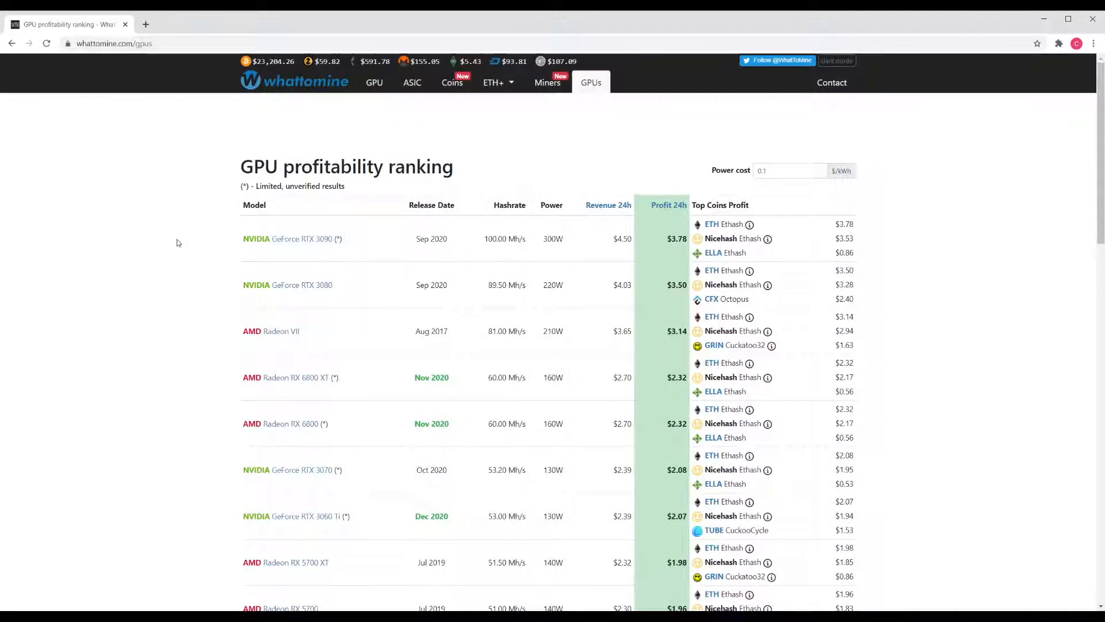